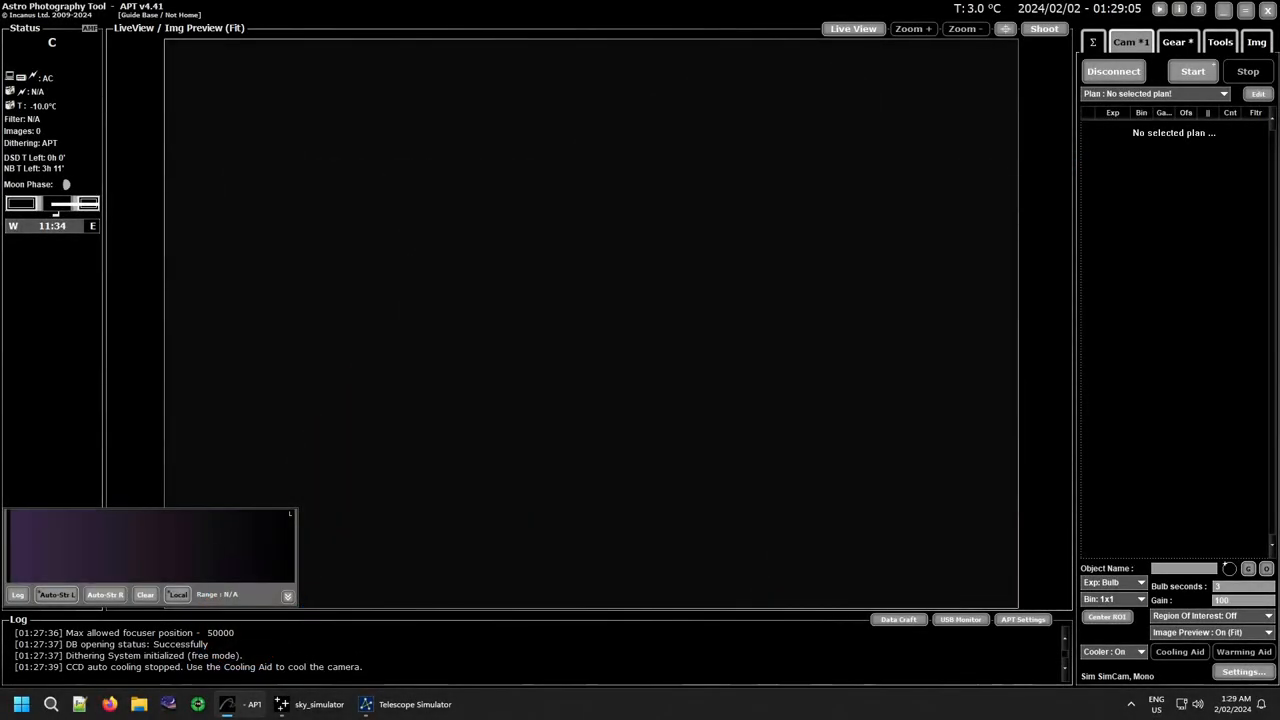
pyautogui.moveTo(695, 532)
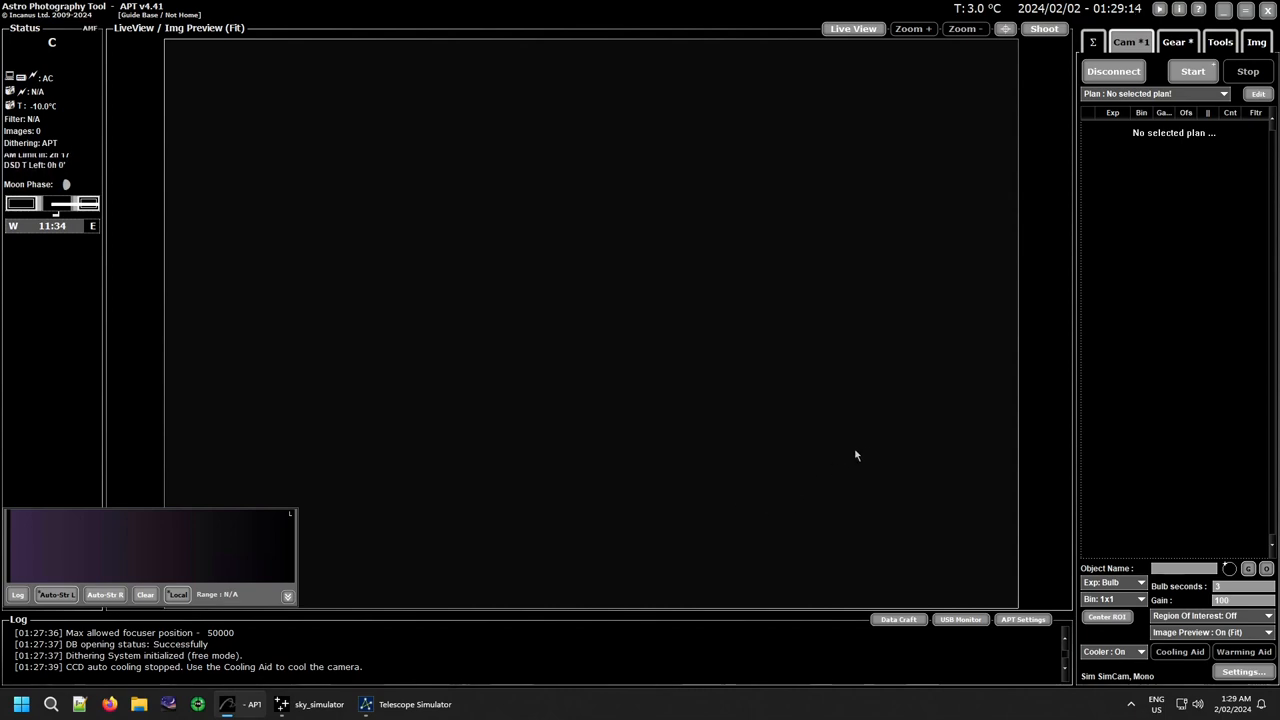
# Show the Gear tab's equipment controls and open the APT Settings dialog.
pyautogui.click(1175, 42)
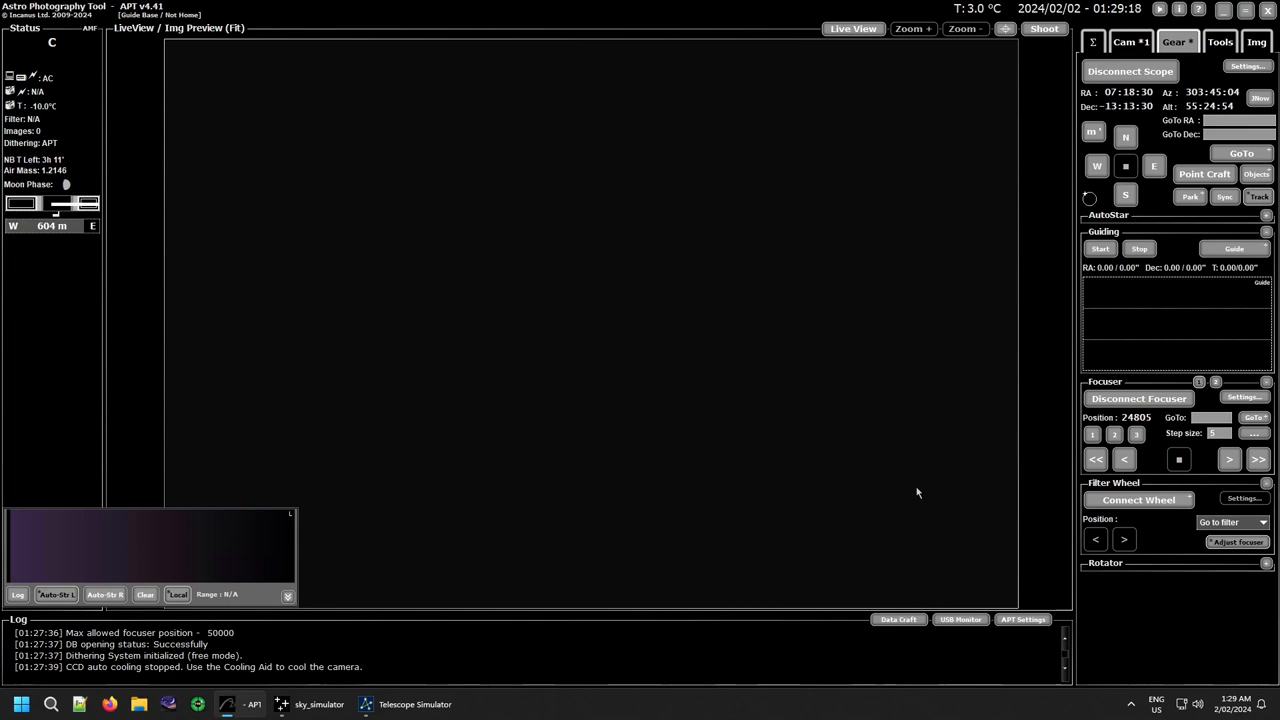
pyautogui.moveTo(679, 458)
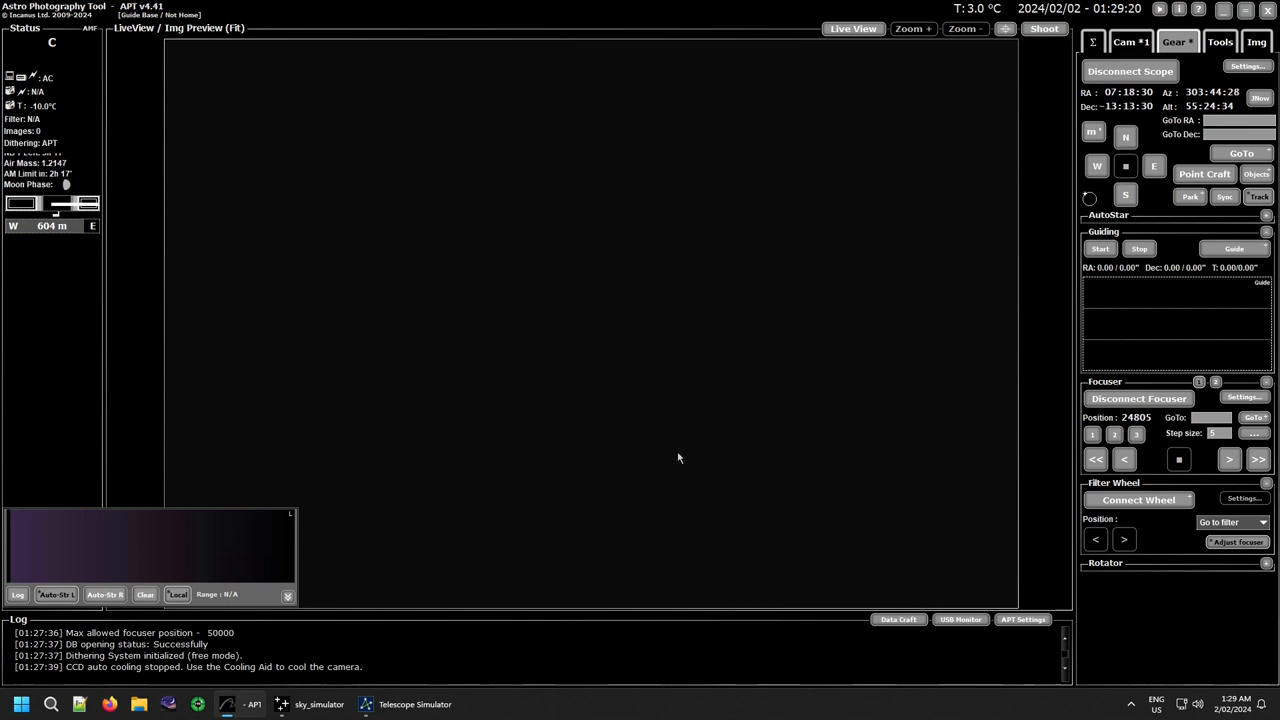
pyautogui.moveTo(628, 382)
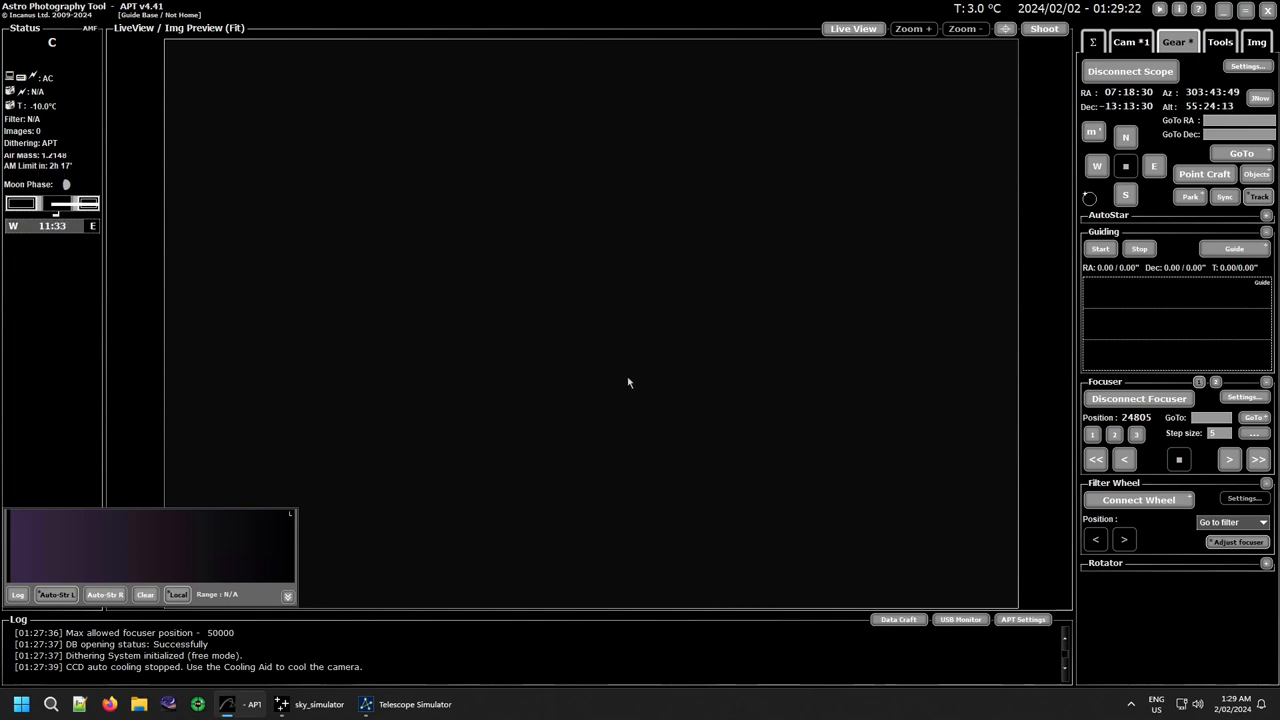
pyautogui.click(1246, 66)
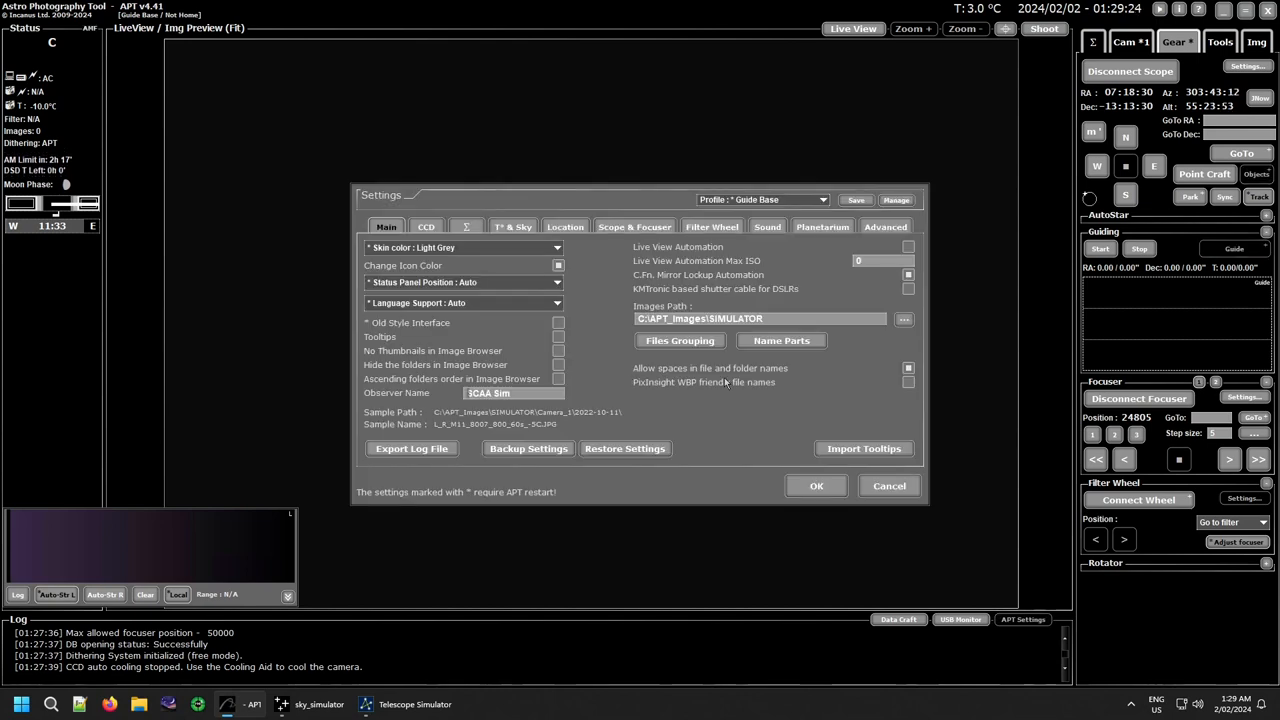
# Name filter slots 1–5 L, R, G, B and Tri, each with gain 100.
pyautogui.click(711, 227)
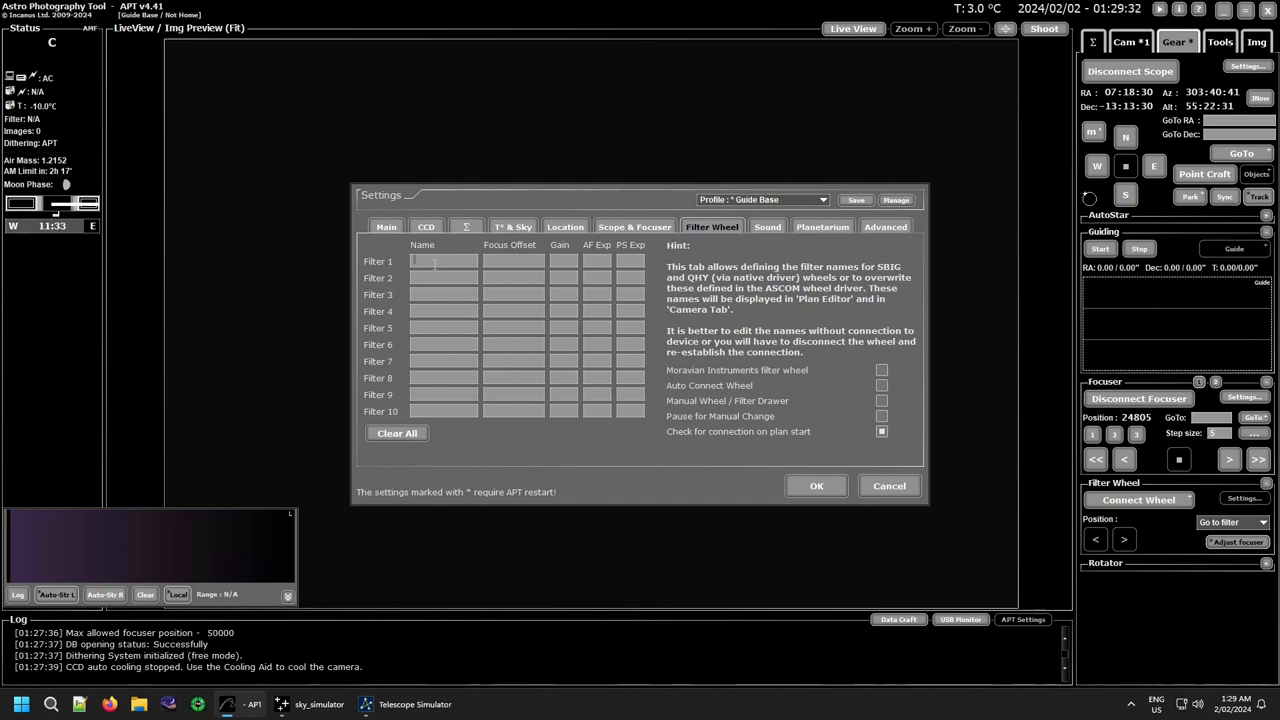
pyautogui.write('L')
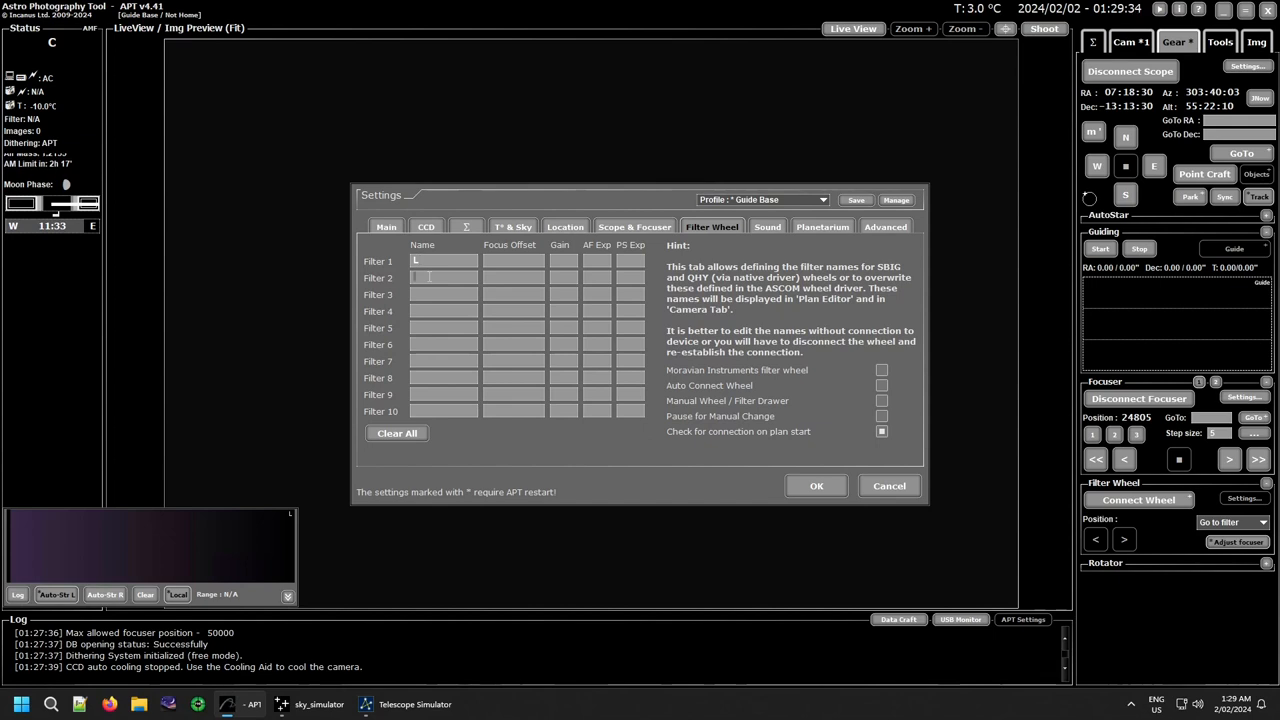
pyautogui.write('R')
pyautogui.click(443, 294)
pyautogui.write('G')
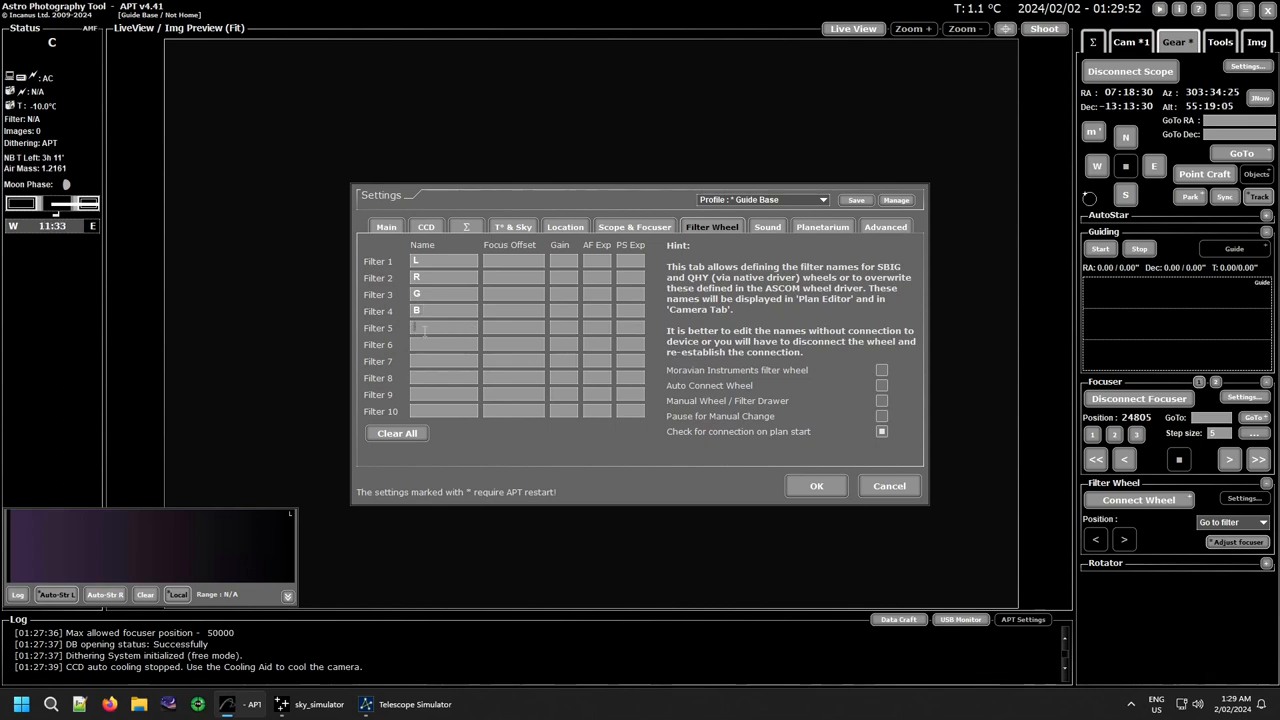
pyautogui.write('T')
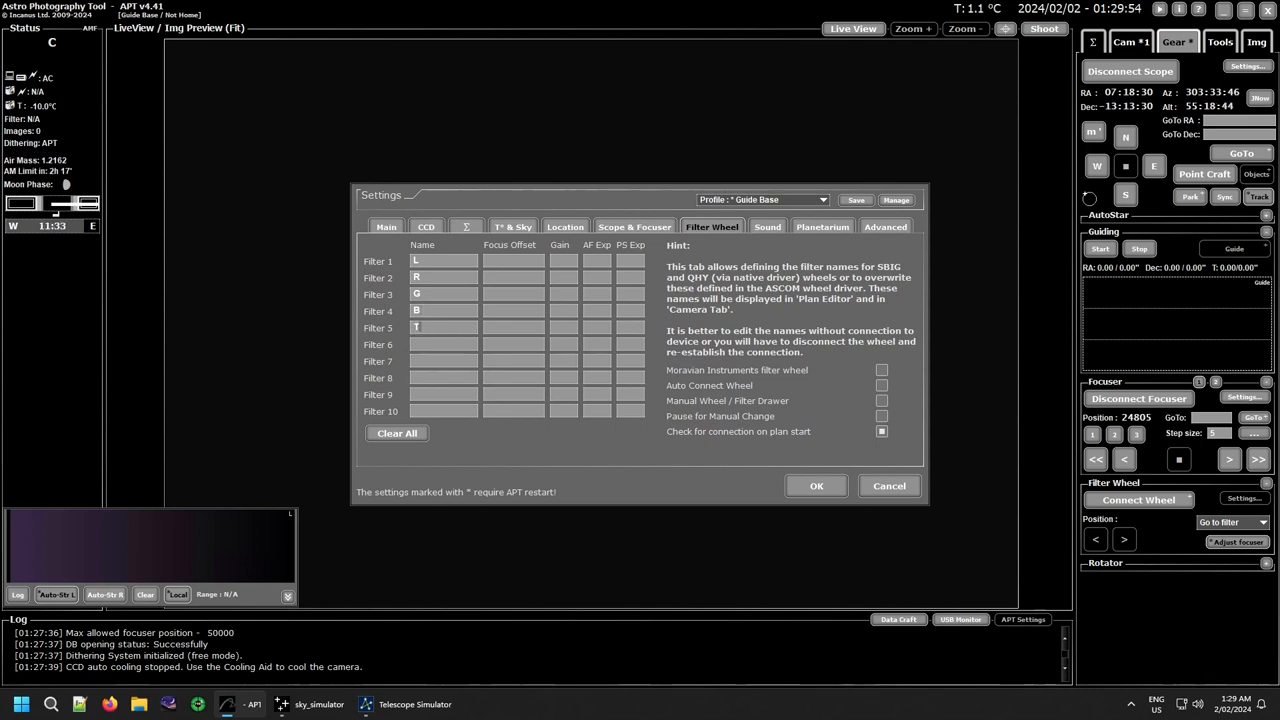
pyautogui.write('ri')
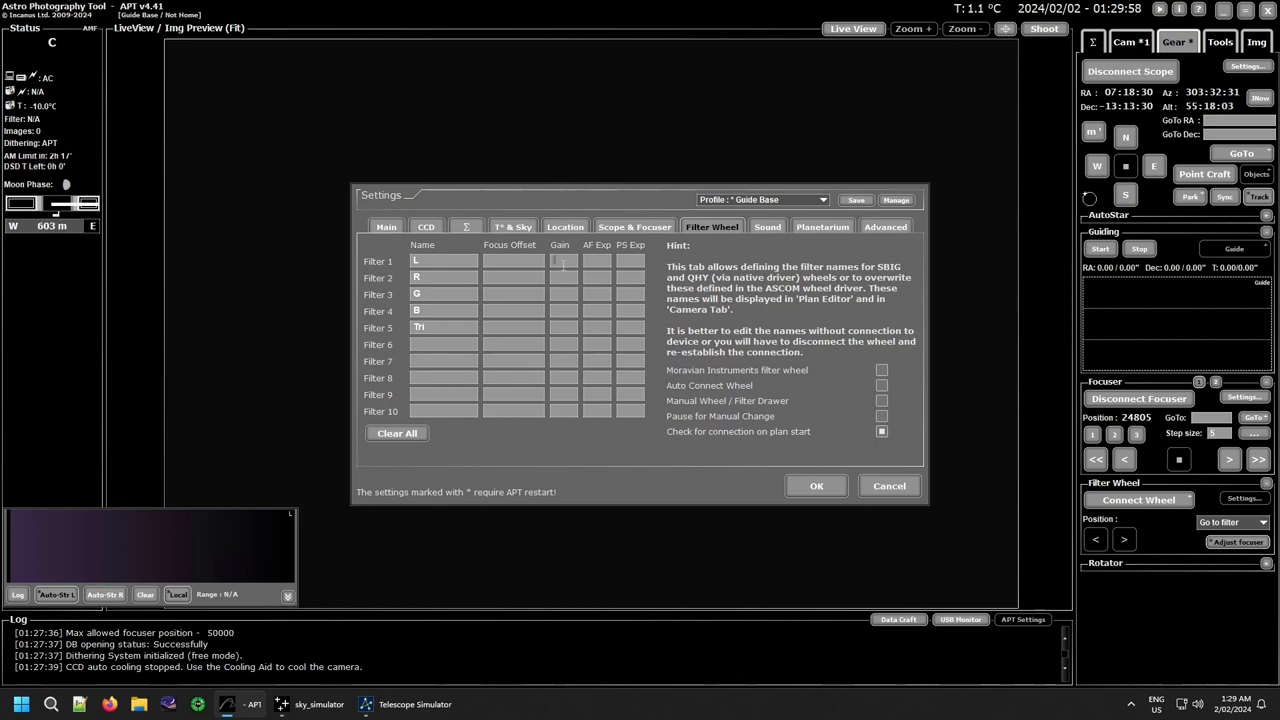
pyautogui.write('100')
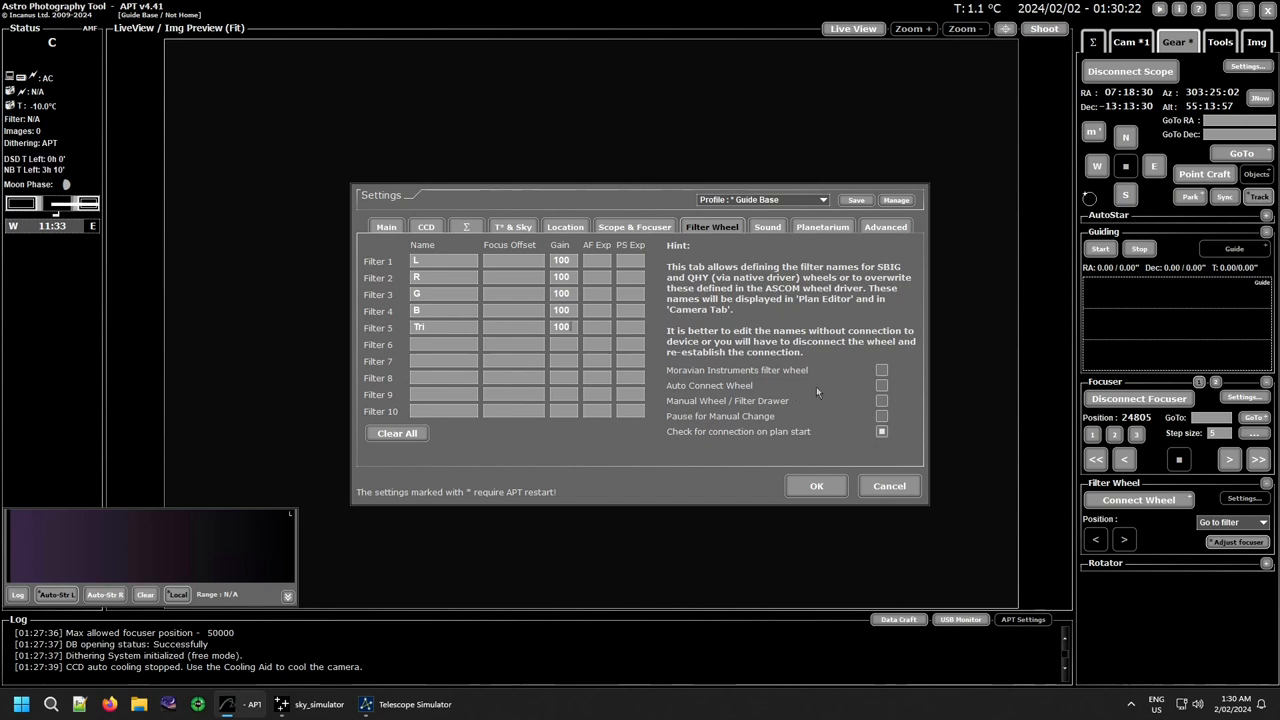
# Enable manual wheel with pause-for-change, save settings, and connect the wheel on L.
pyautogui.click(881, 385)
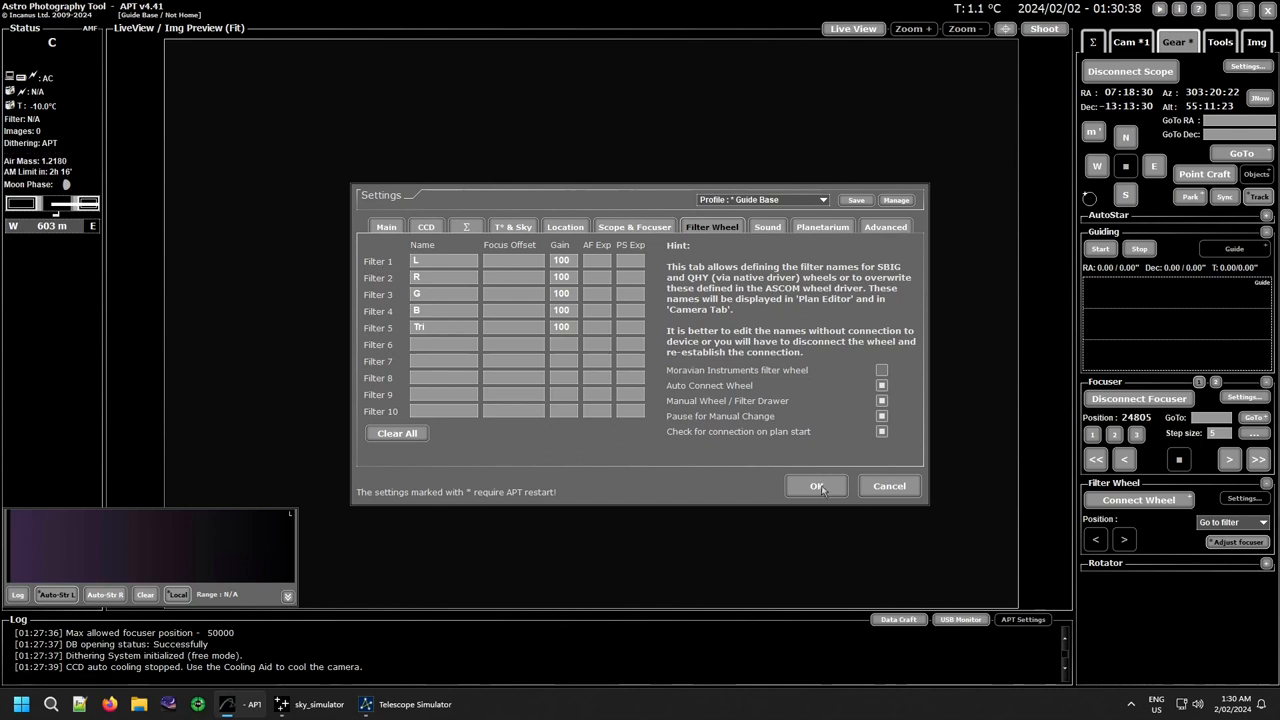
pyautogui.click(816, 485)
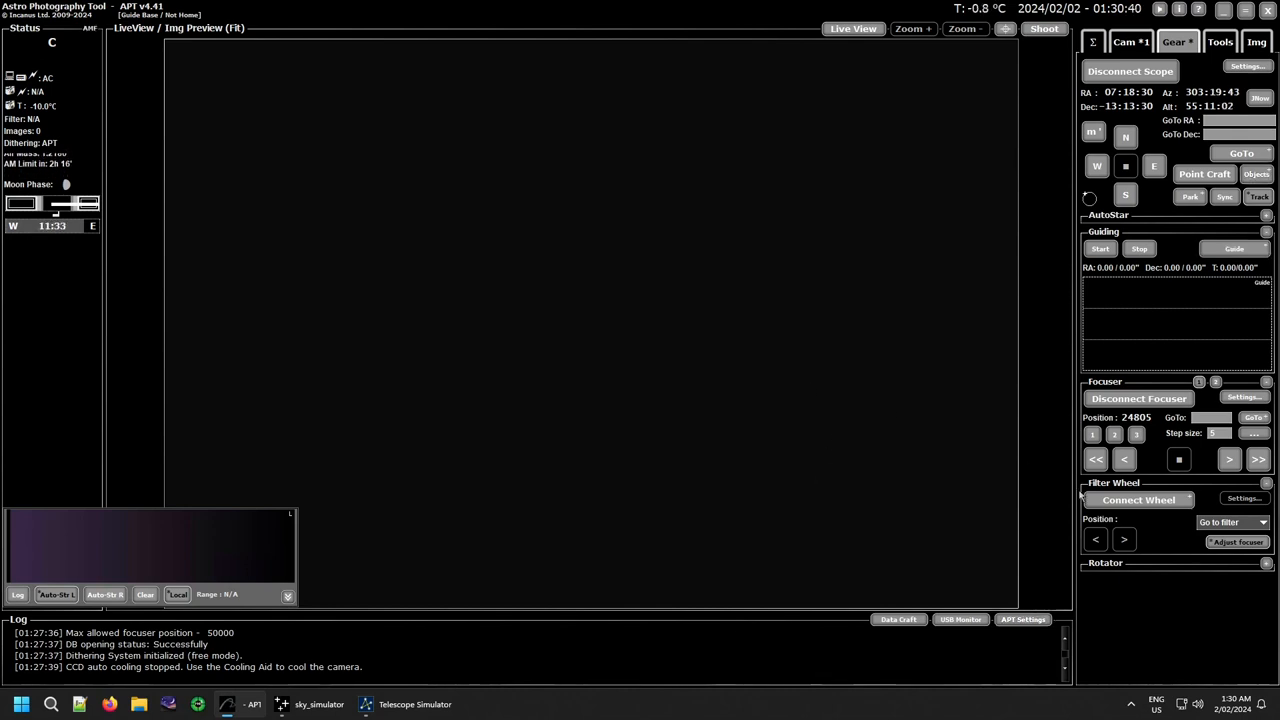
pyautogui.click(1137, 499)
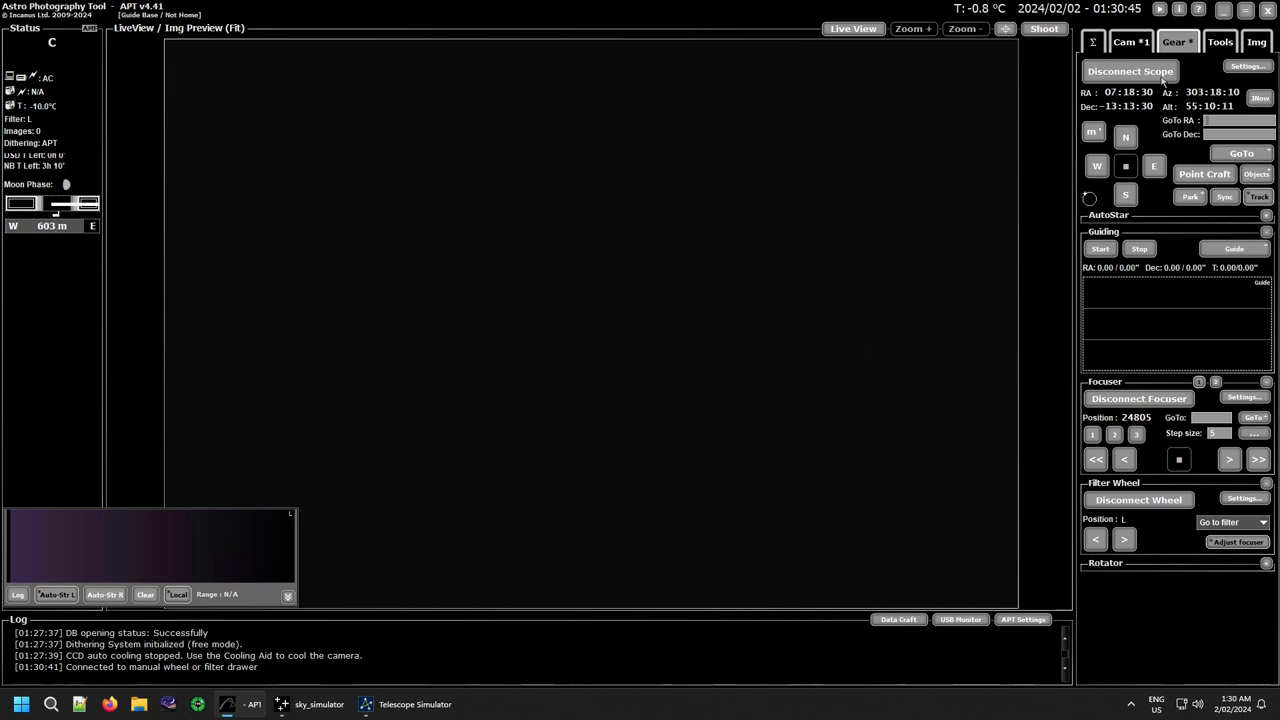
# Run the MFW Demo plan, confirming L→B and B→G filter changes, then view captured images.
pyautogui.click(1129, 41)
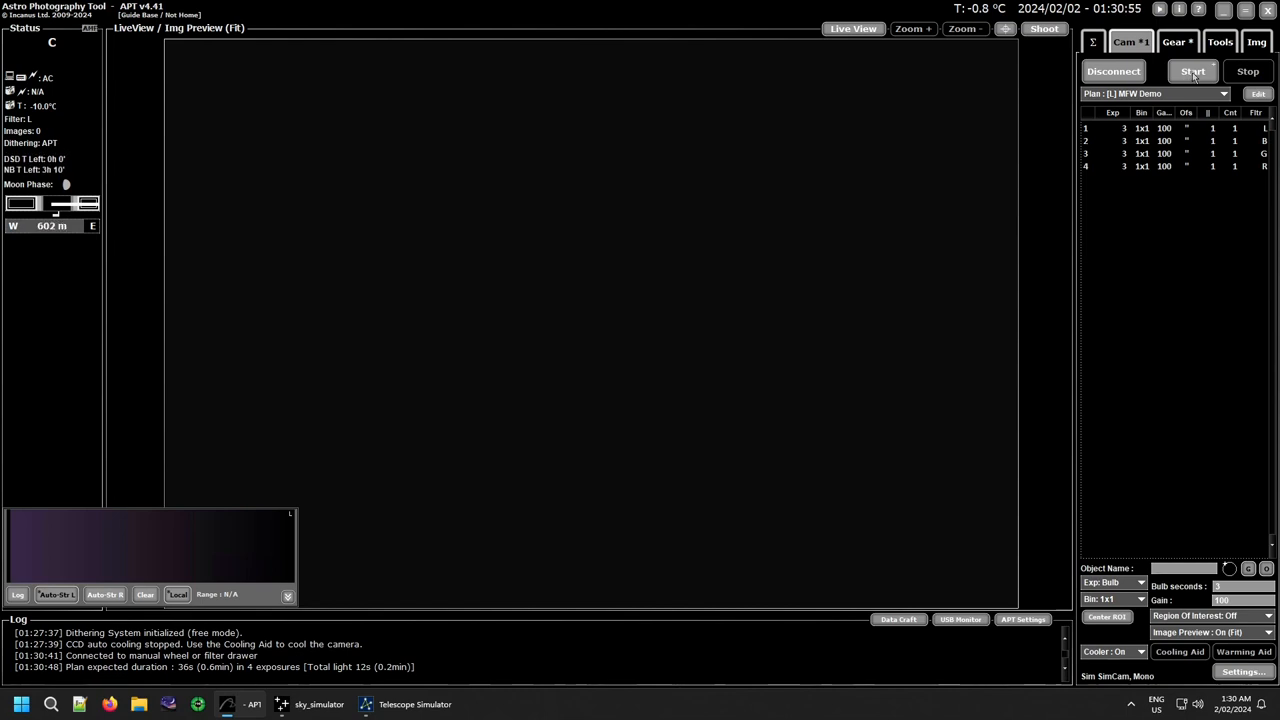
pyautogui.click(1191, 71)
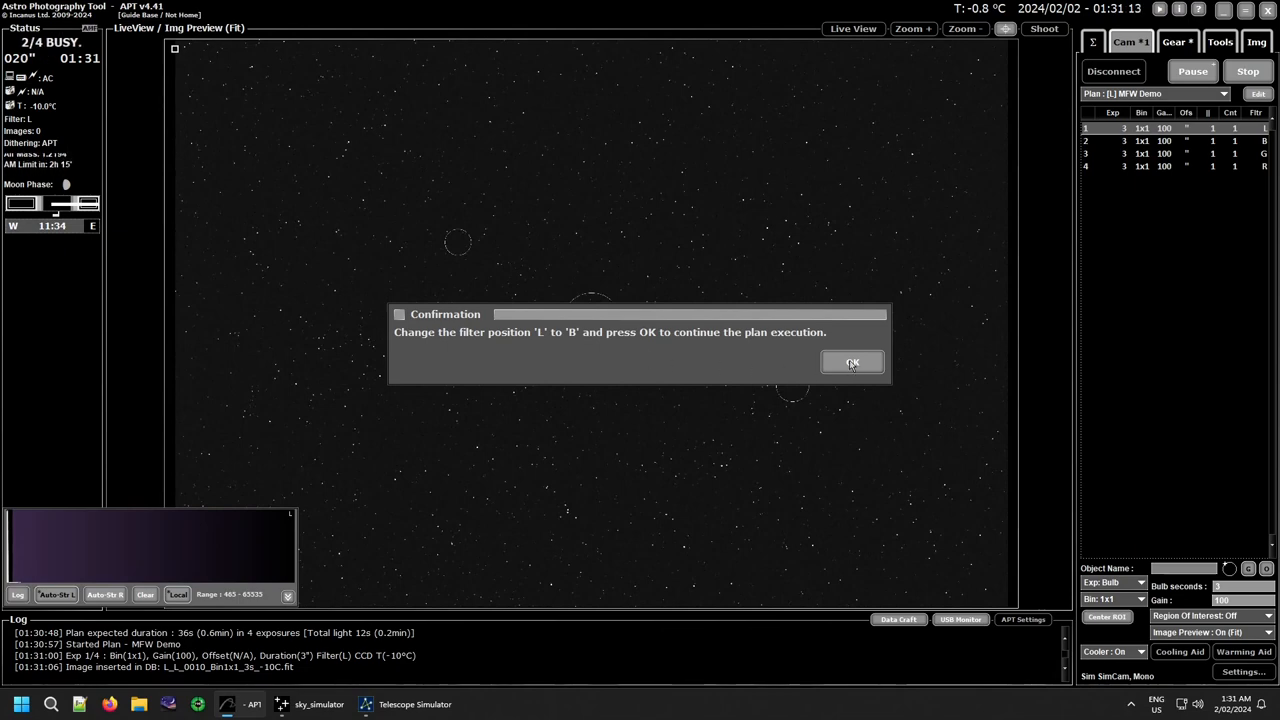
pyautogui.click(851, 362)
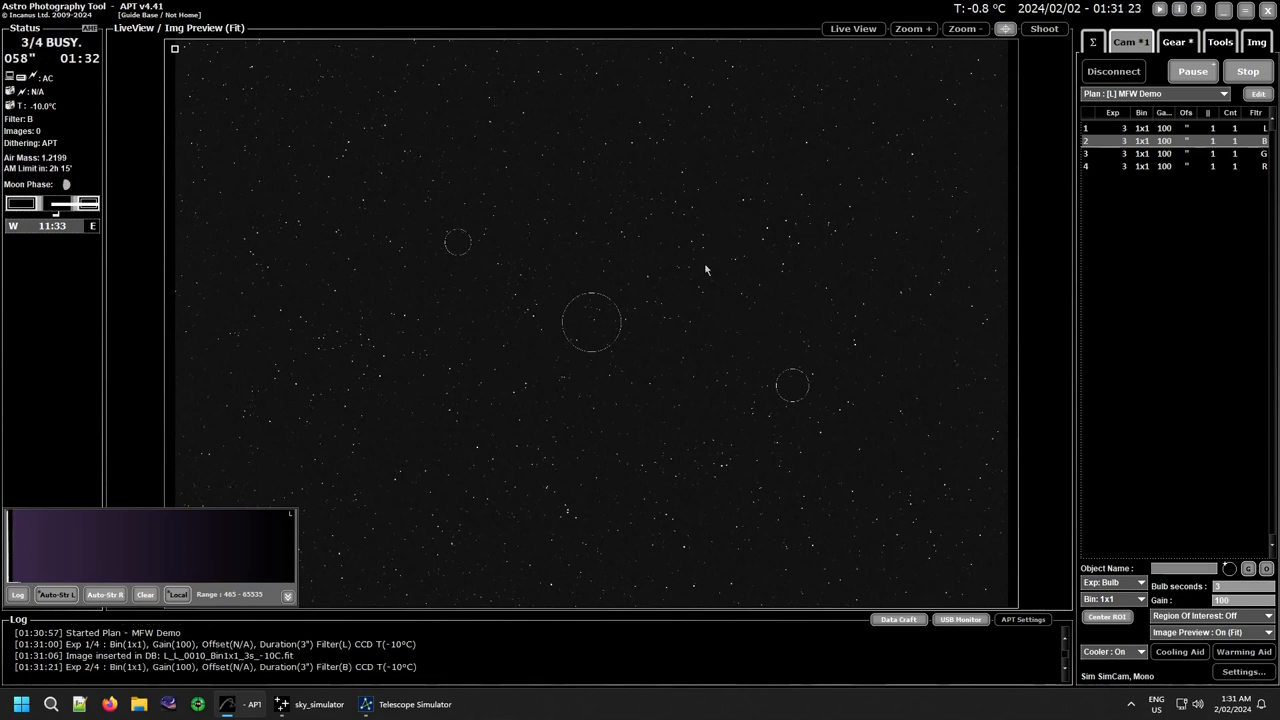
pyautogui.moveTo(690, 343)
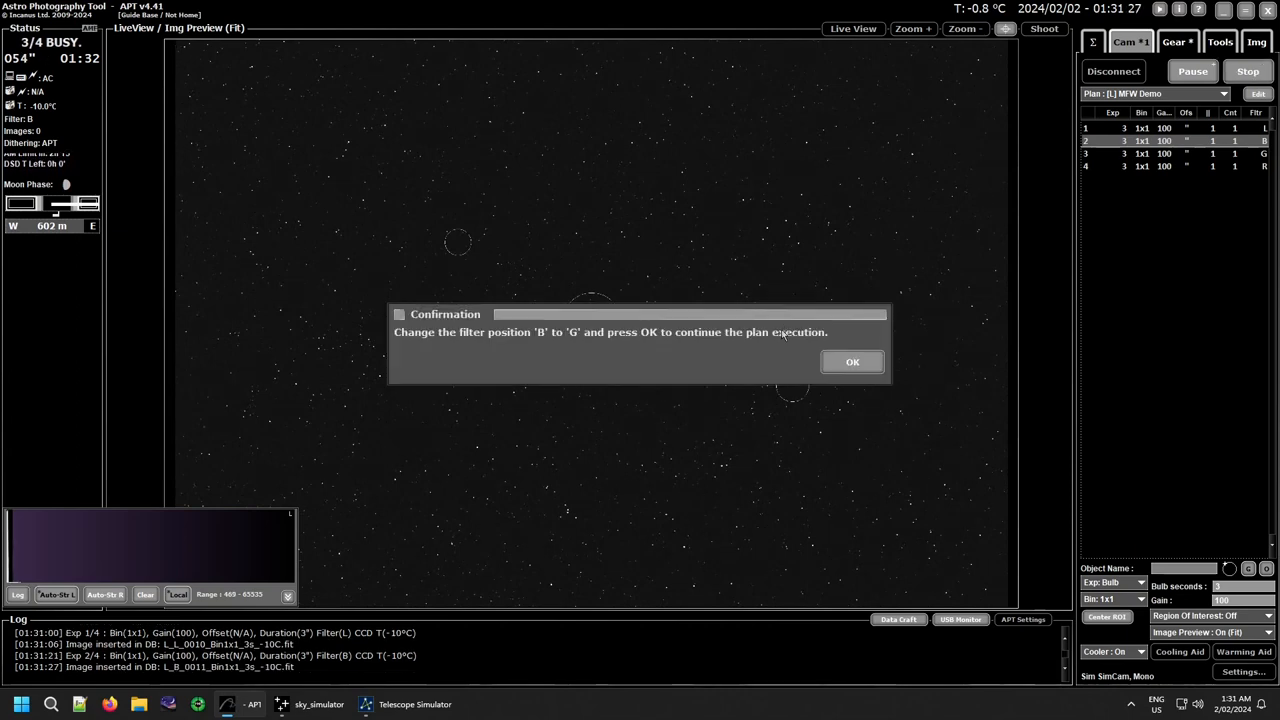
pyautogui.click(852, 361)
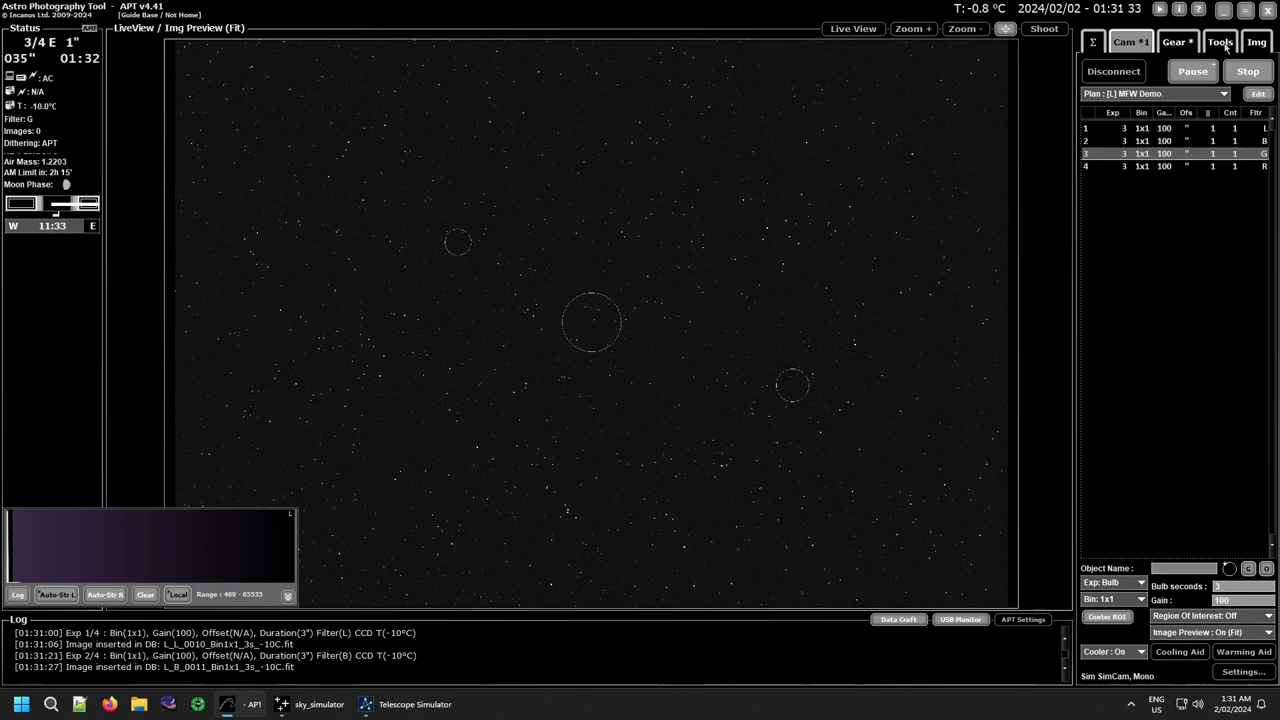
pyautogui.click(1257, 41)
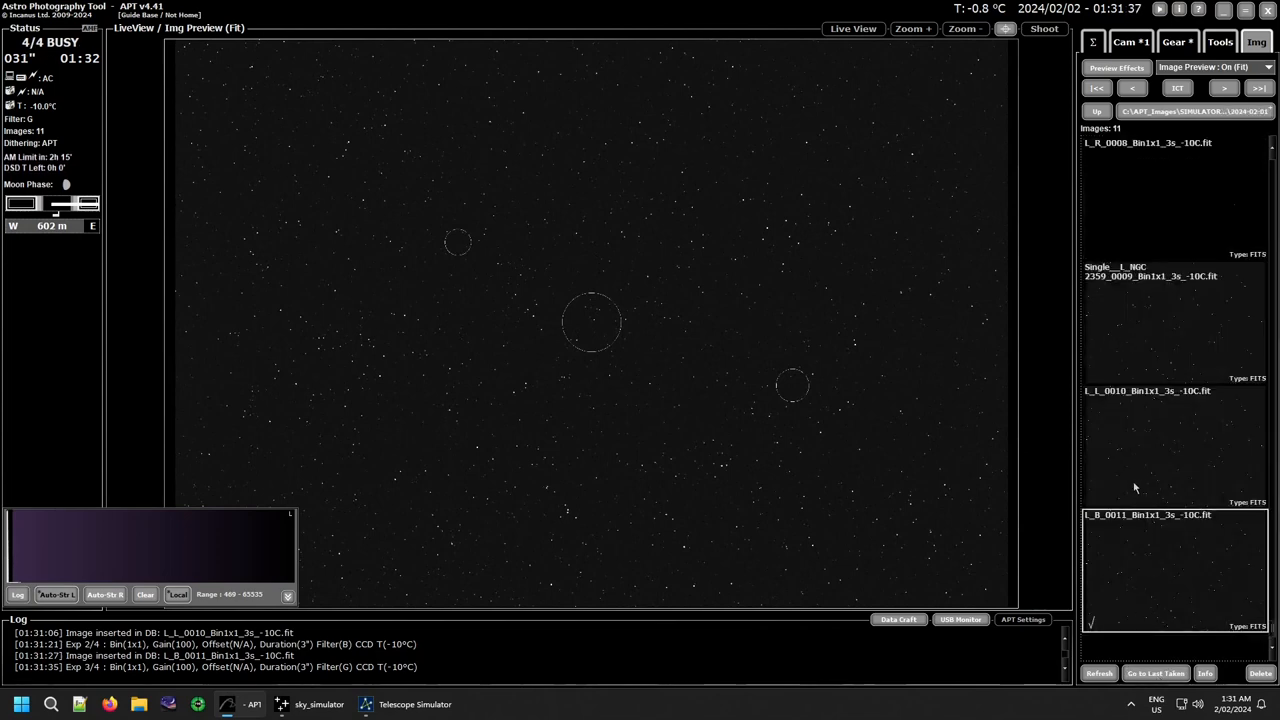
pyautogui.moveTo(1156, 564)
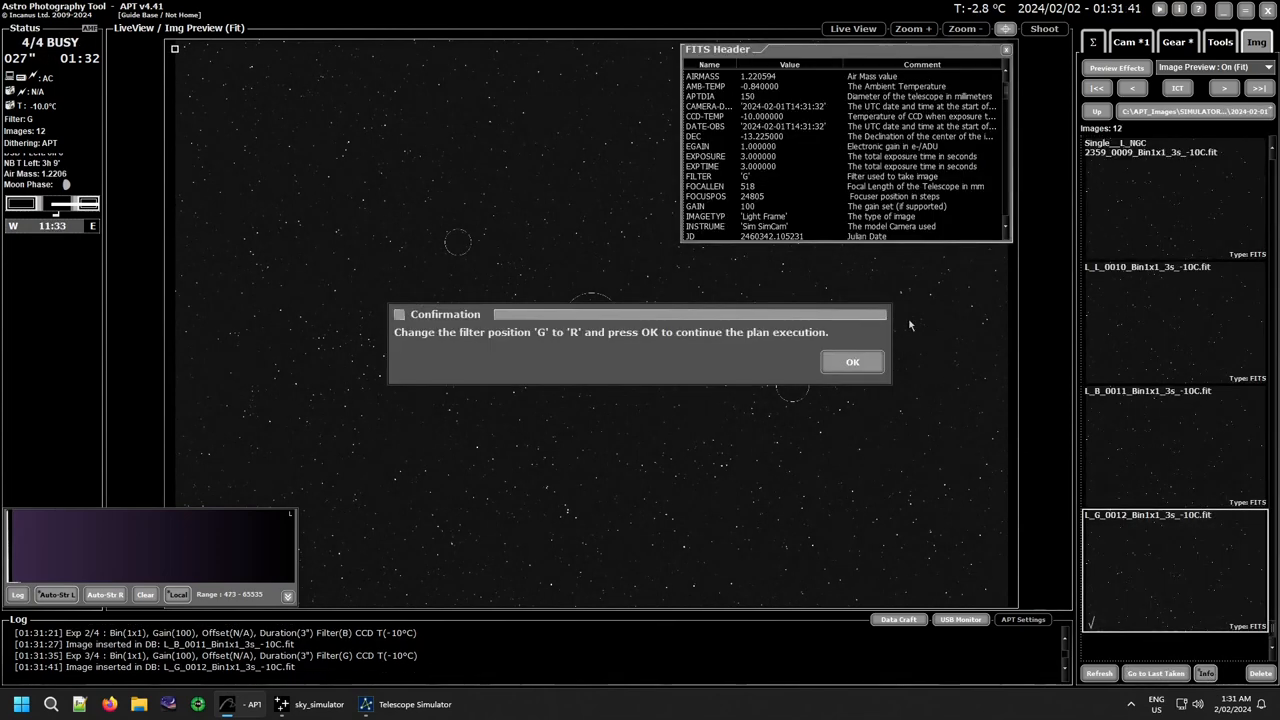
# Confirm the G→R filter change and close the FITS Header window after R finishes.
pyautogui.click(852, 361)
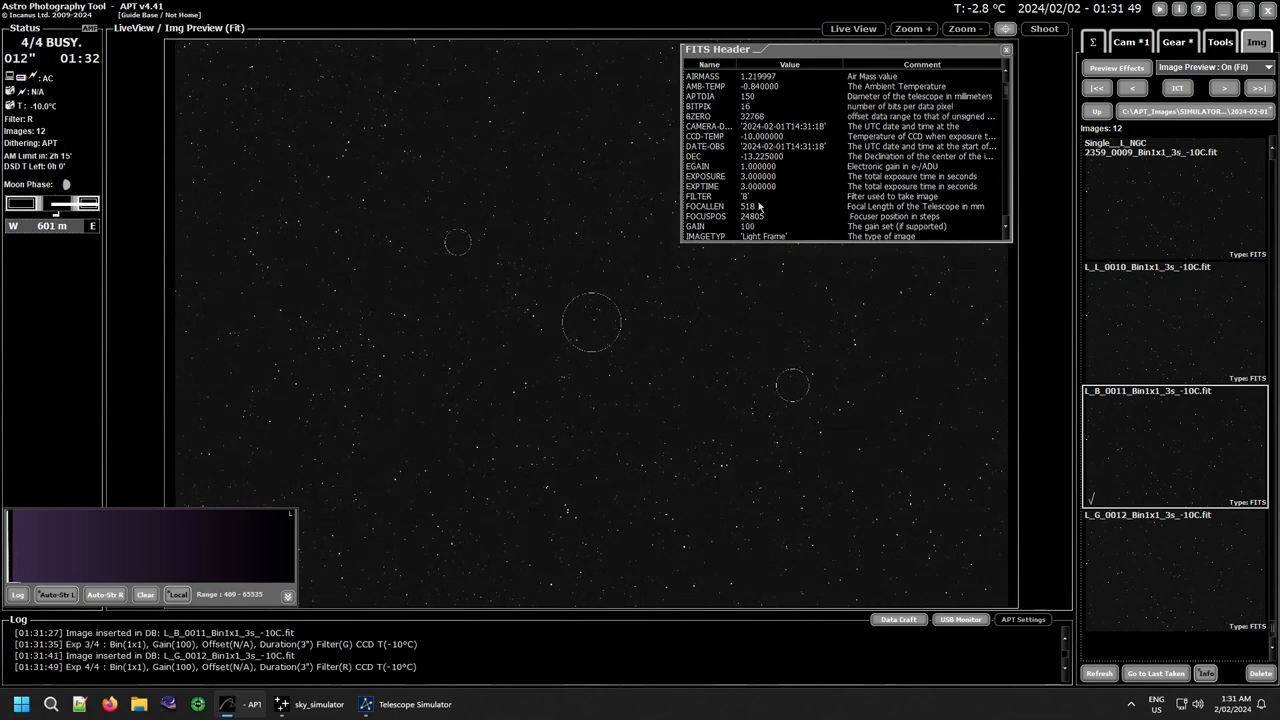
pyautogui.moveTo(757, 208)
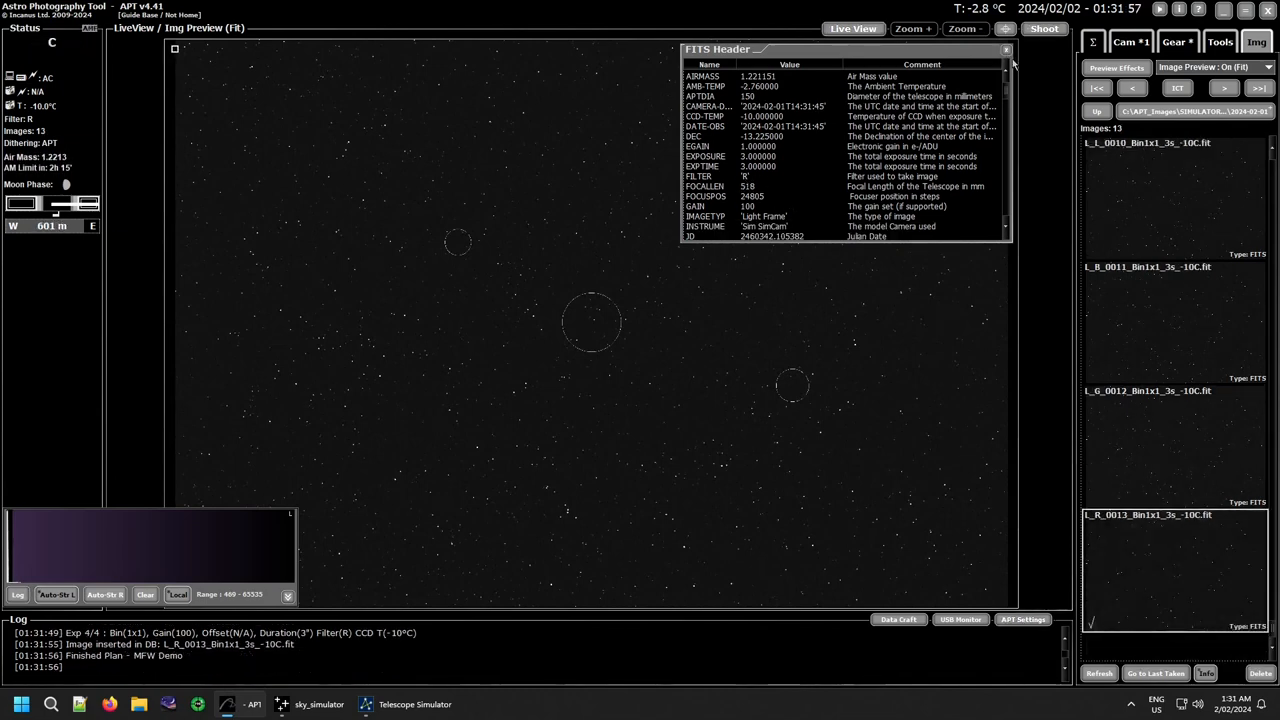
pyautogui.click(1006, 49)
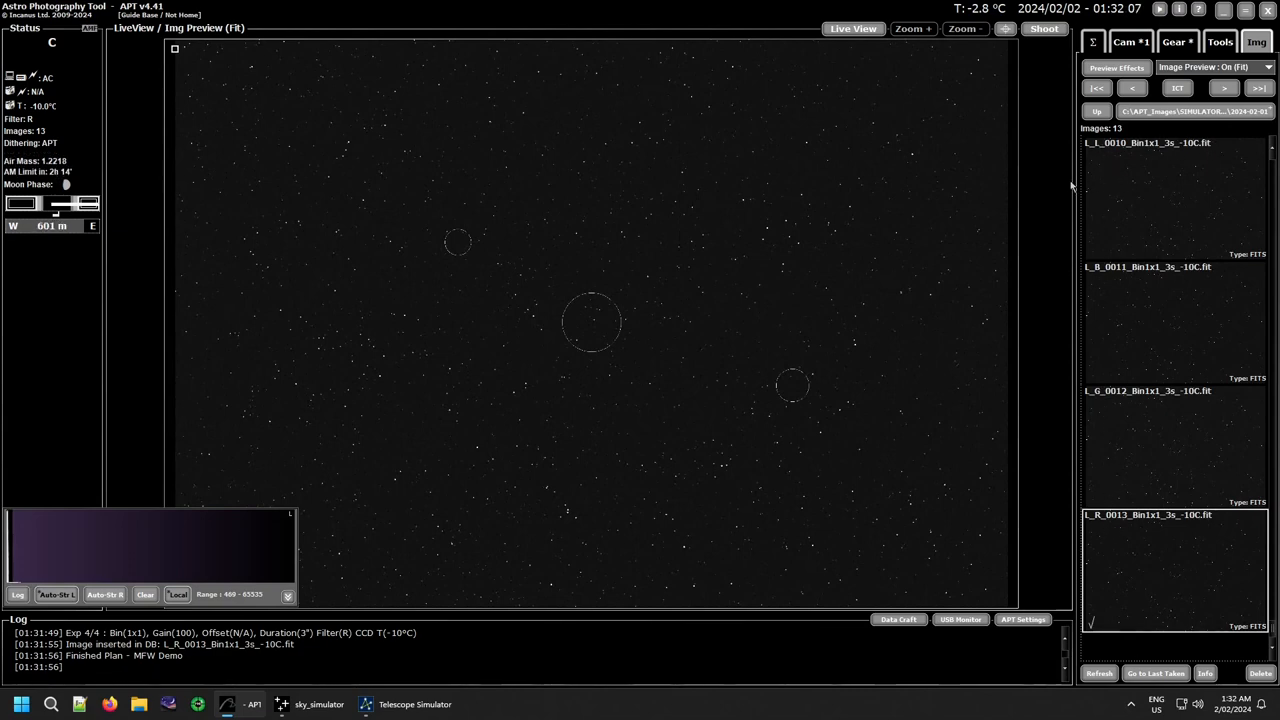
pyautogui.moveTo(487, 437)
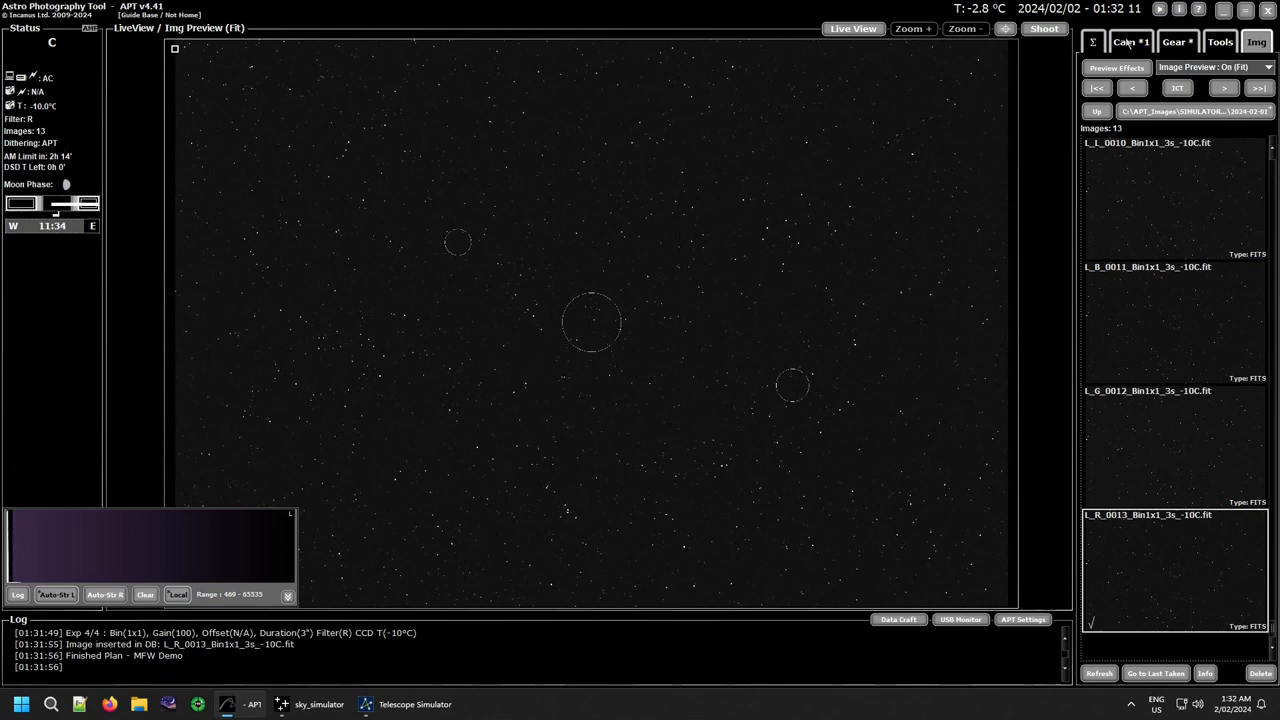
# Try an Auto-Focus Aid run and dismiss the Focus Craft disabled error.
pyautogui.click(1129, 41)
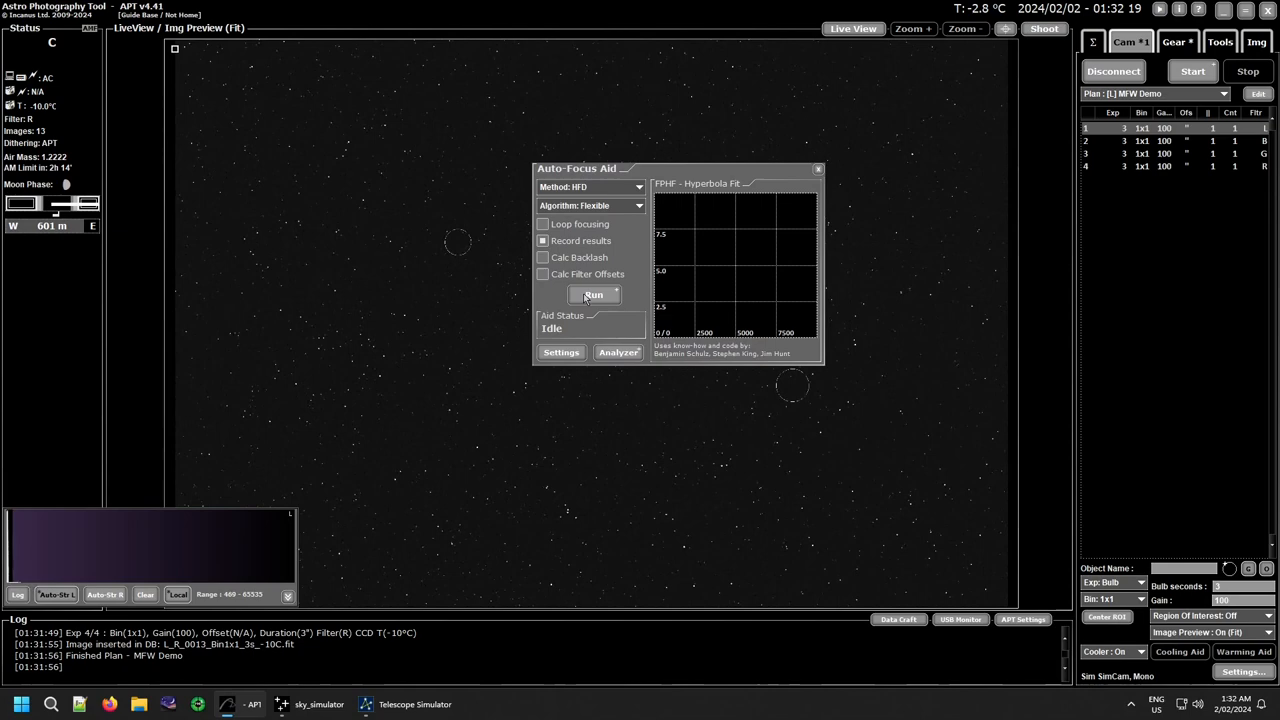
pyautogui.click(593, 294)
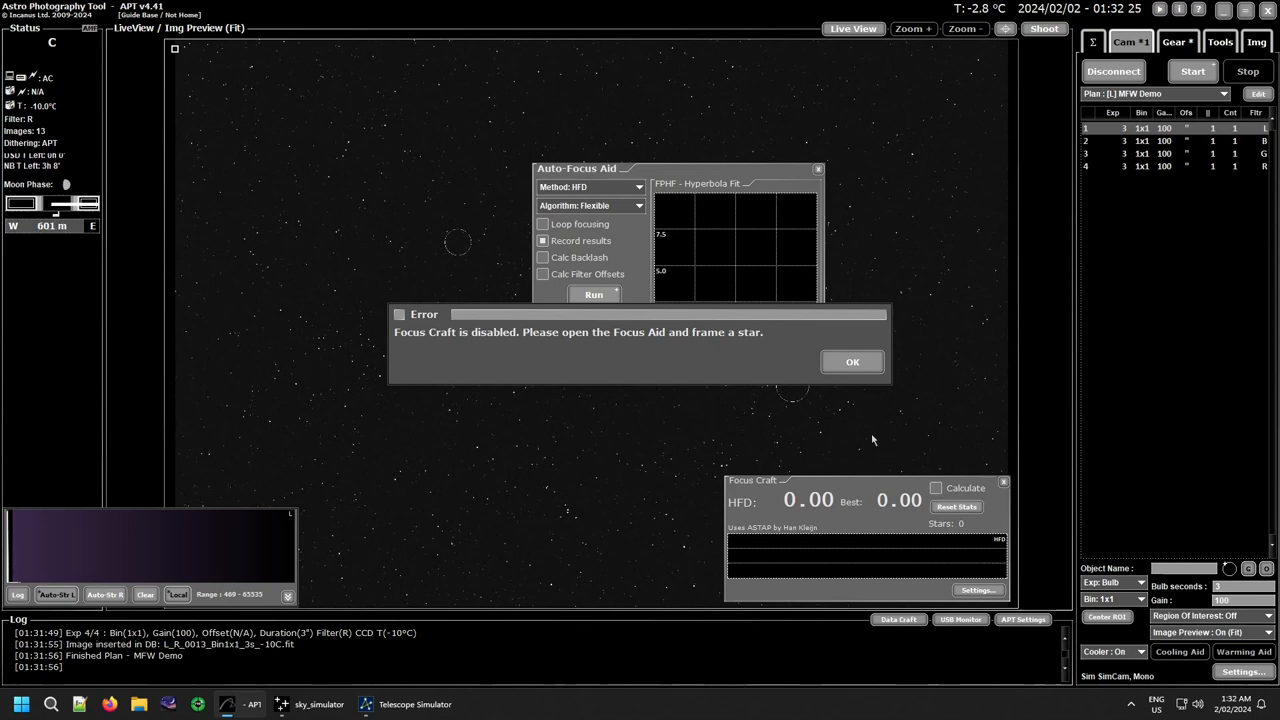
pyautogui.click(851, 361)
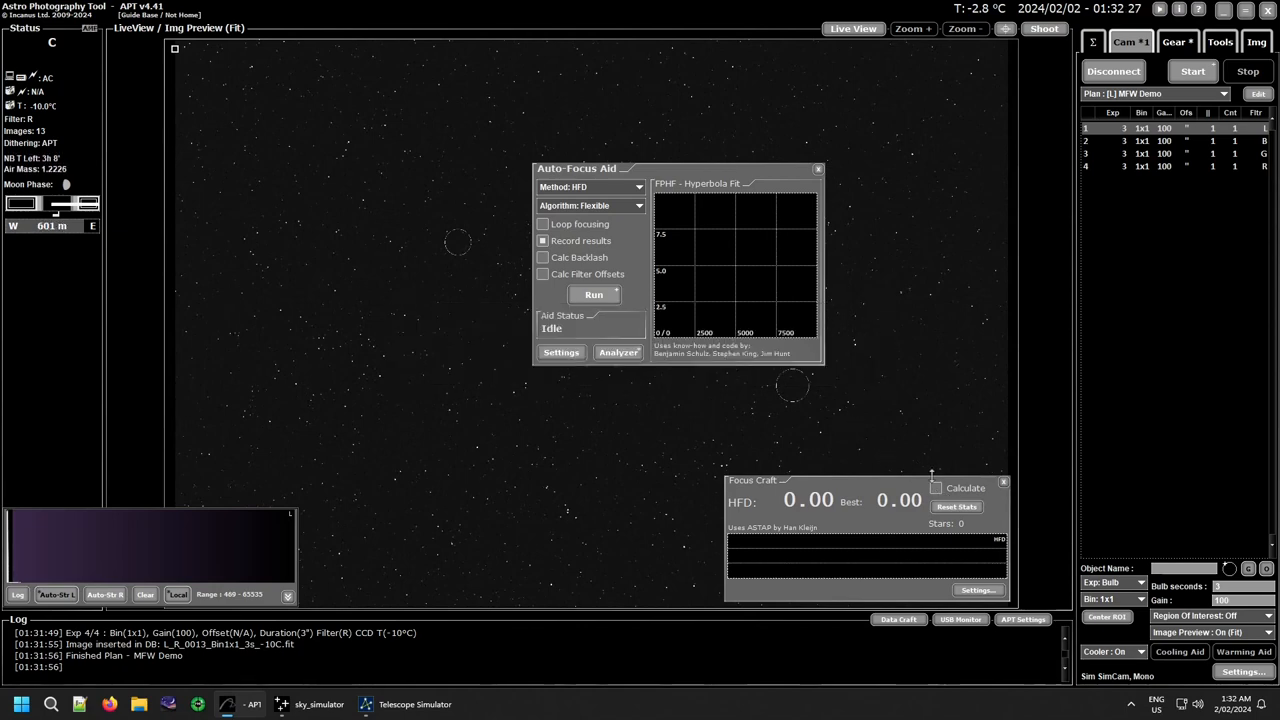
# Enable Focus Craft and filter offset calculation, accepting R as the base filter.
pyautogui.click(975, 589)
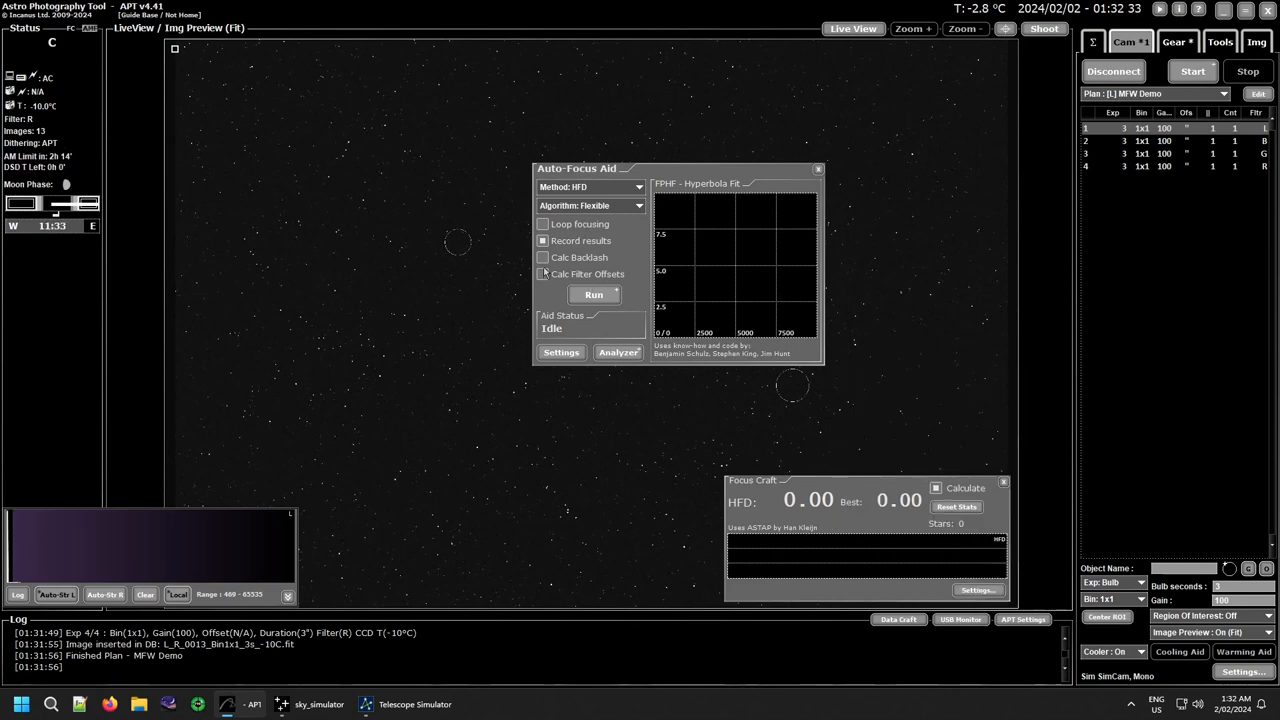
pyautogui.click(594, 294)
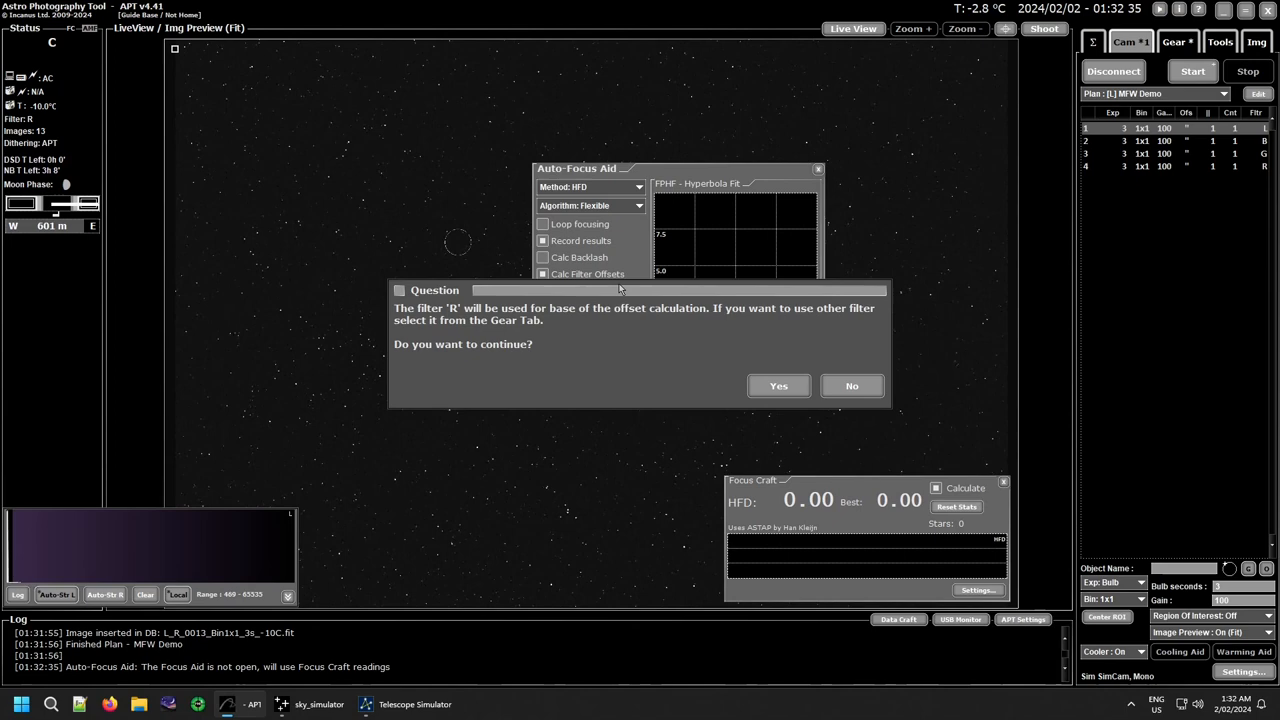
pyautogui.moveTo(778, 386)
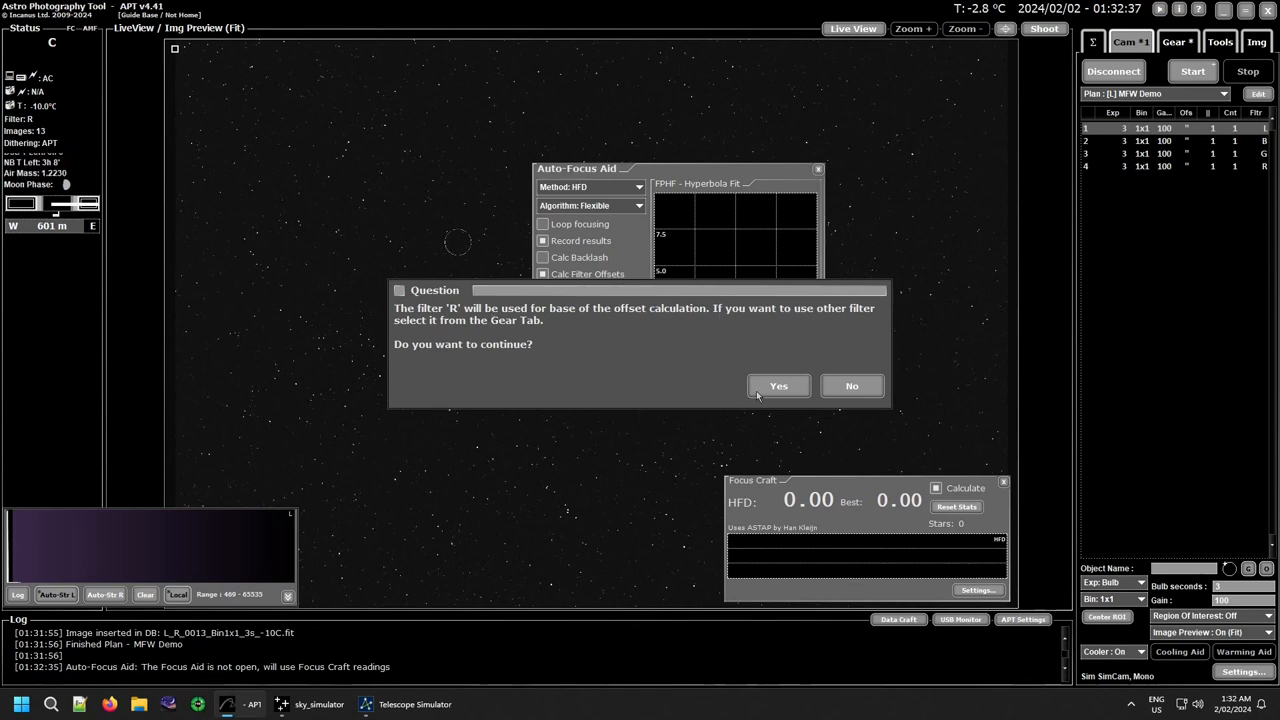
pyautogui.click(778, 385)
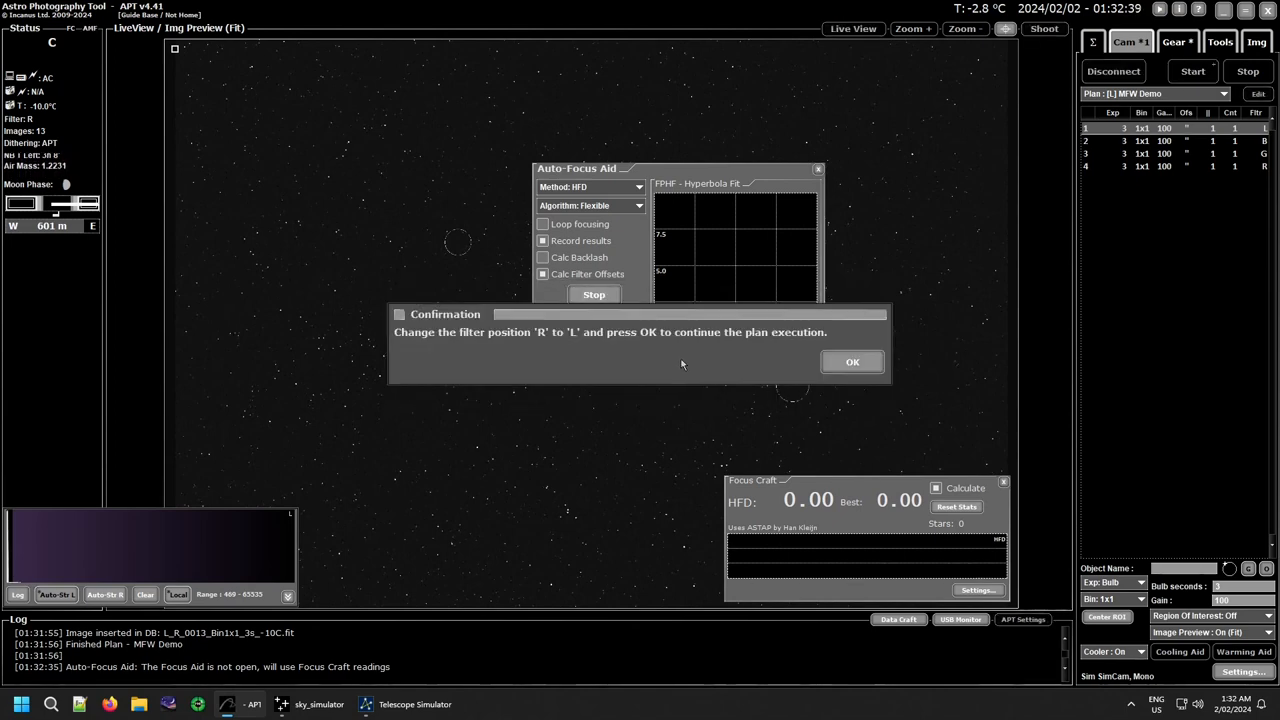
pyautogui.click(852, 361)
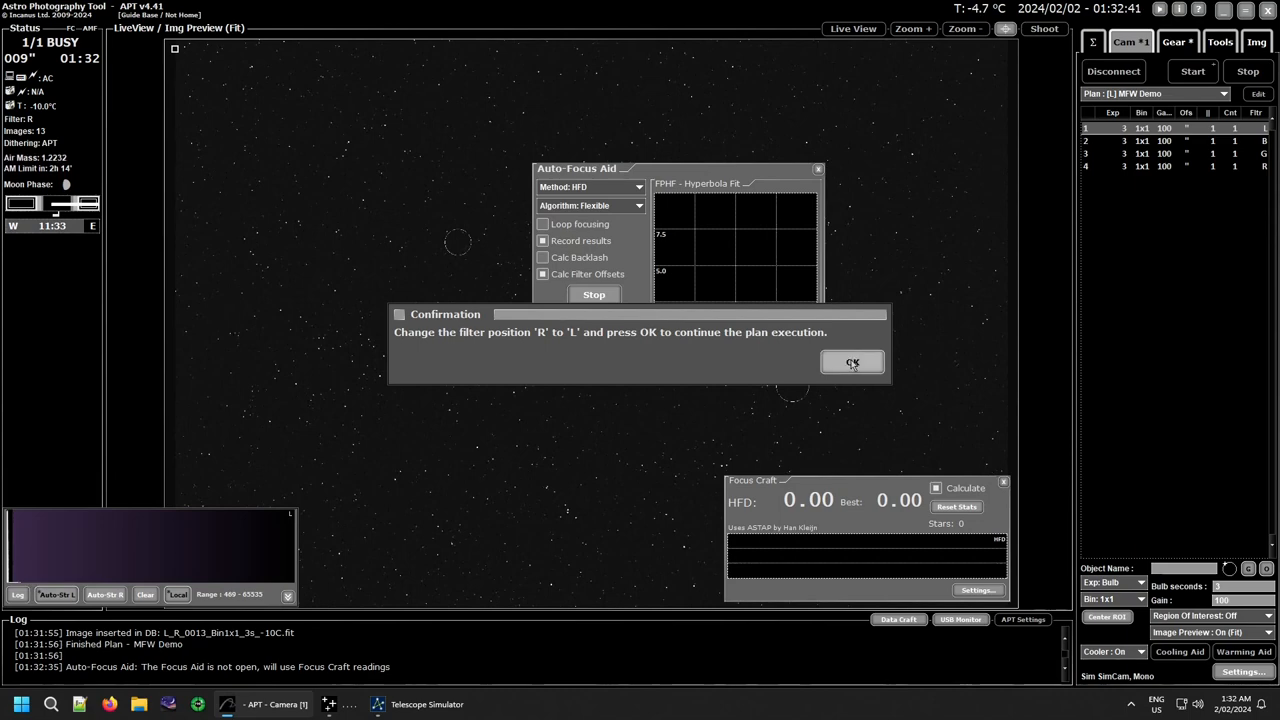
# Confirm the R→L change, stop autofocus, and close Auto-Focus Aid and Focus Craft.
pyautogui.click(851, 361)
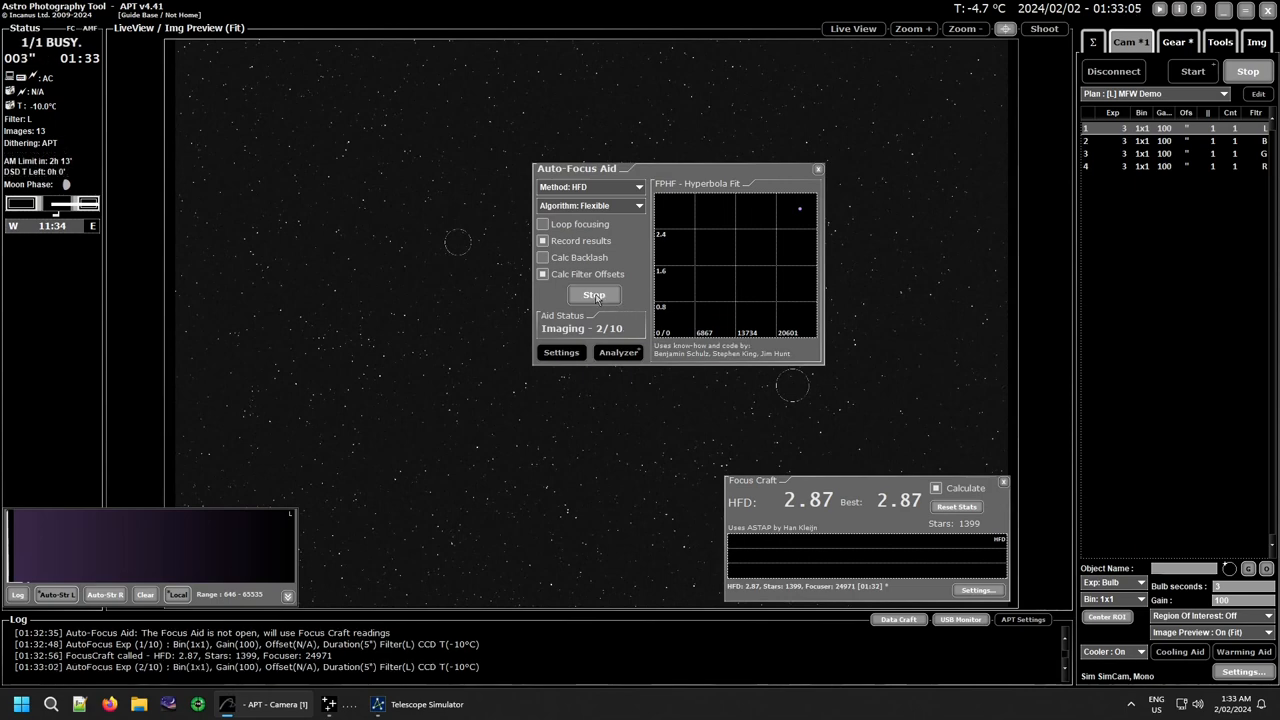
pyautogui.click(594, 294)
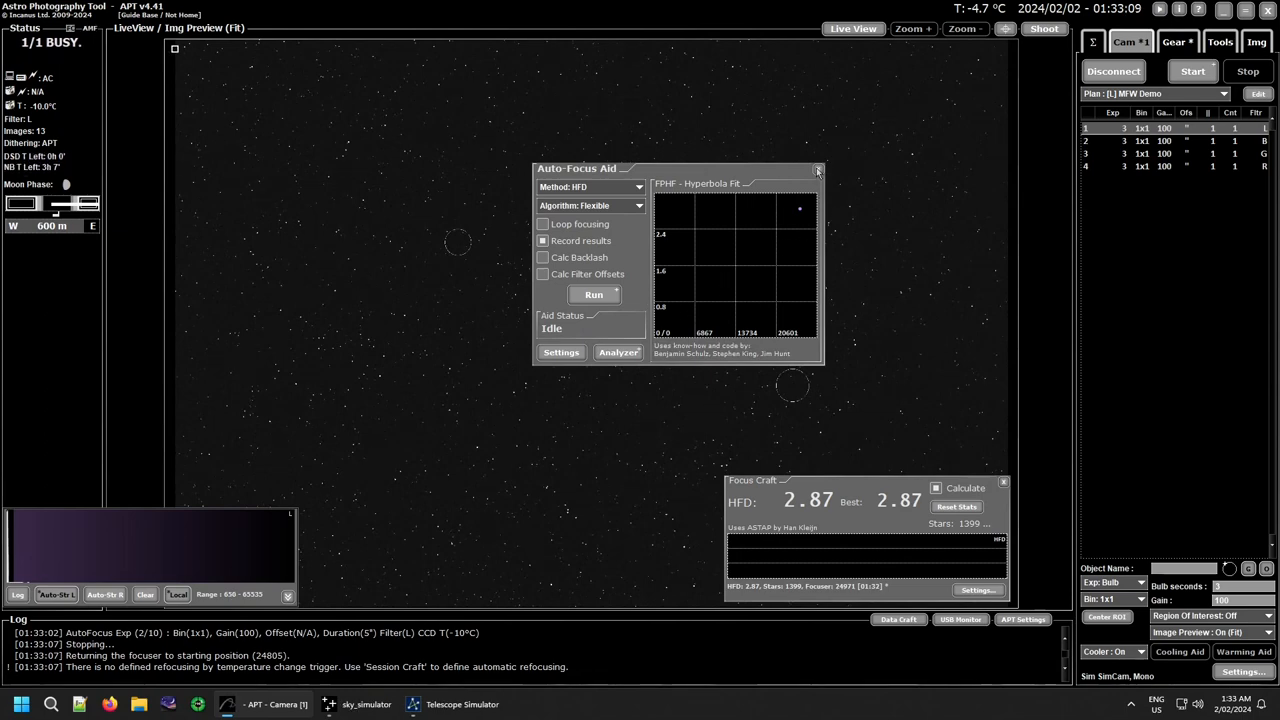
pyautogui.click(818, 168)
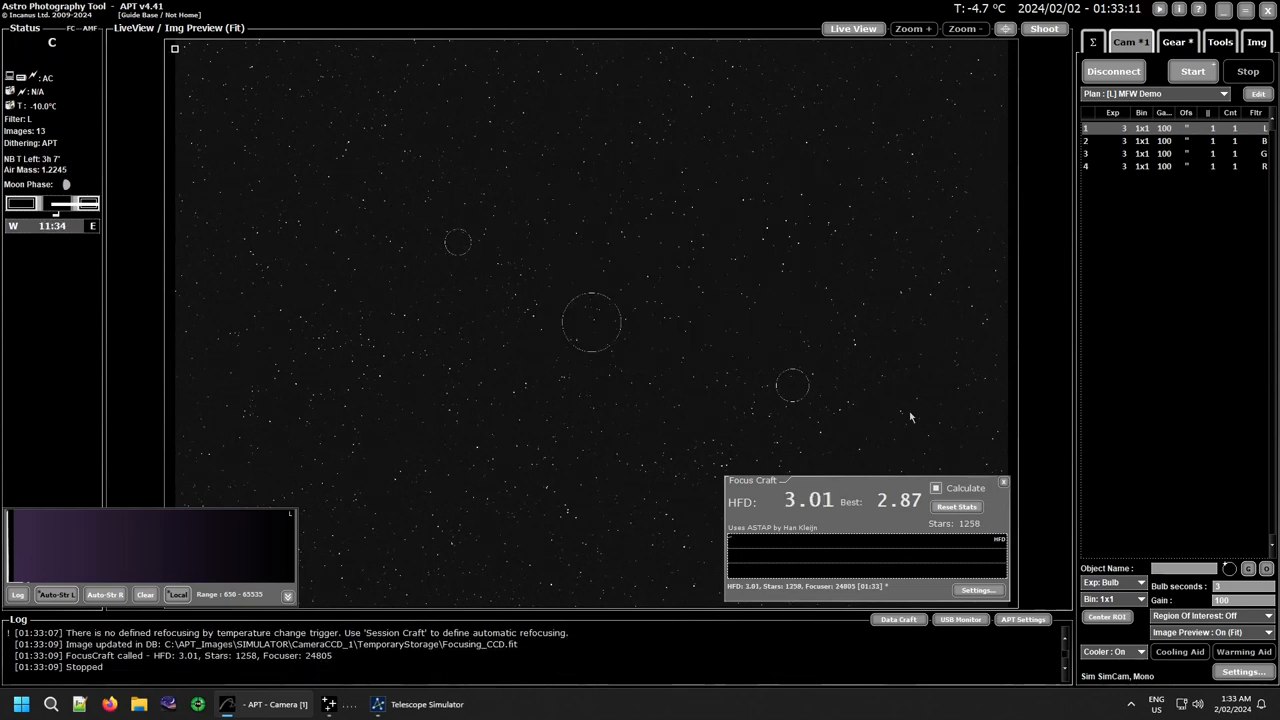
pyautogui.click(1003, 482)
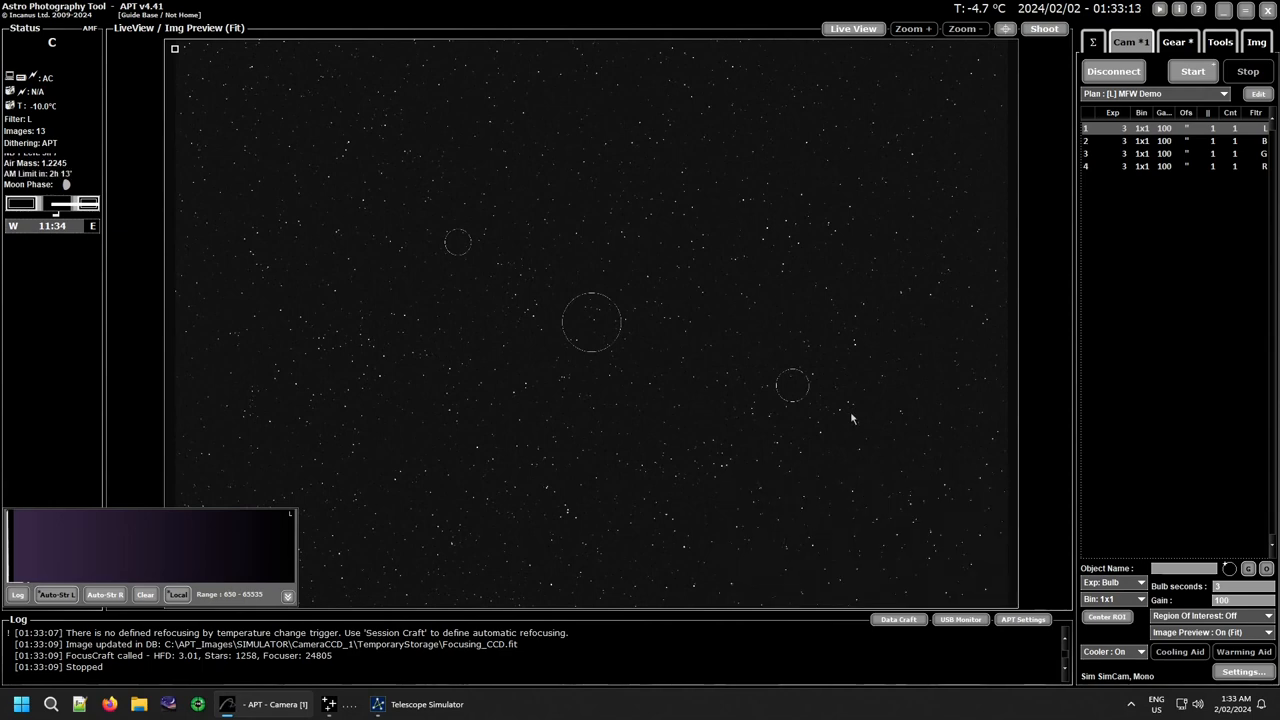